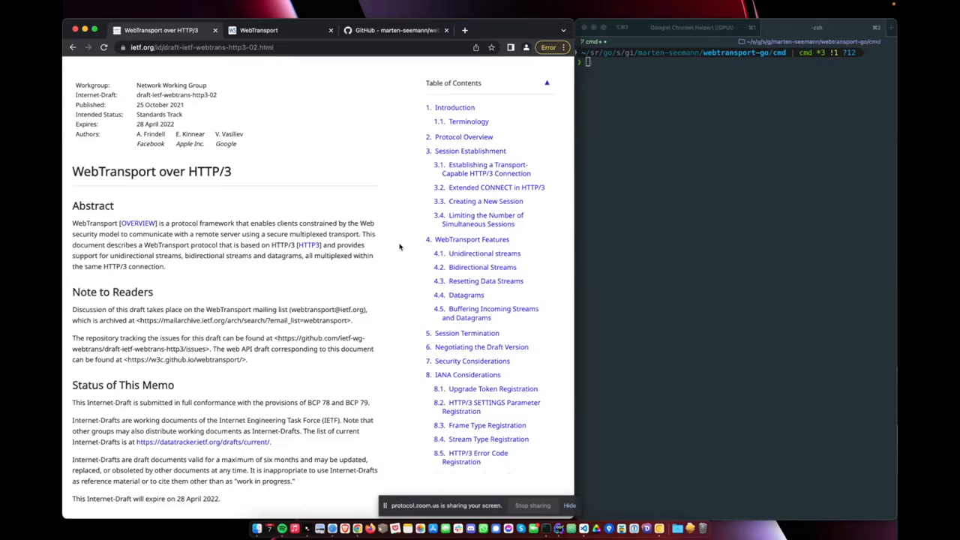
mouse_move(343, 69)
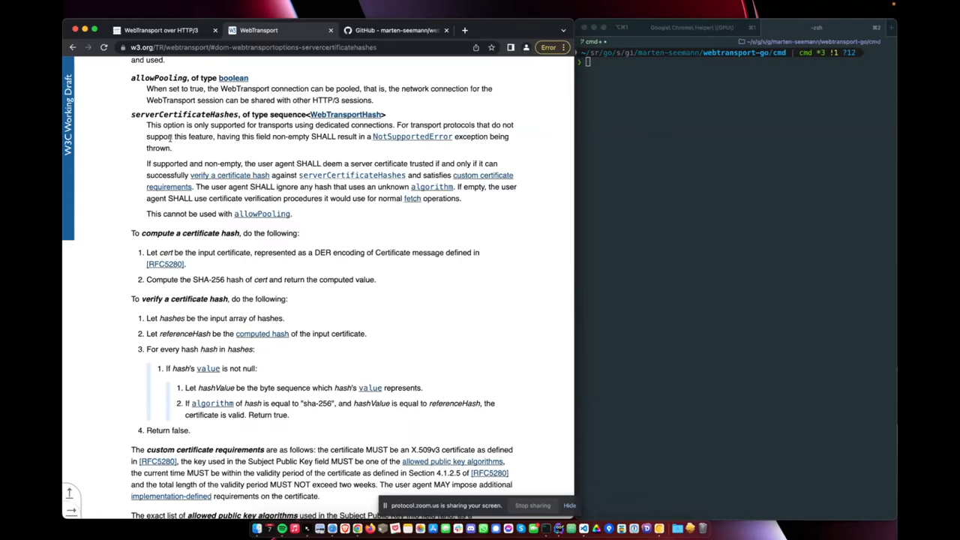
Select the serverCertificateHashes option name in the WebTransport spec
double_click(184, 114)
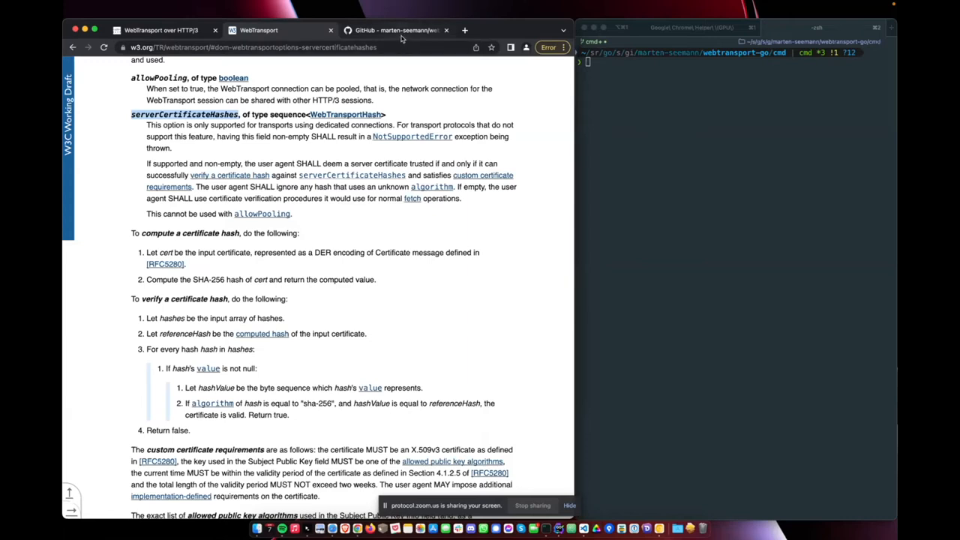
Switch to the marten-seemann/webtransport-go tab and scroll through its file list
left_click(395, 30)
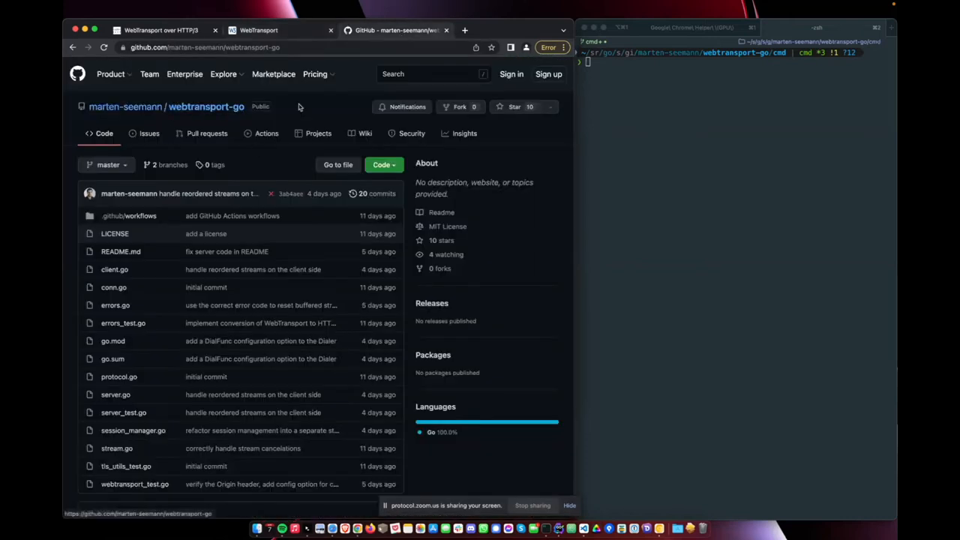
scroll("down", 3)
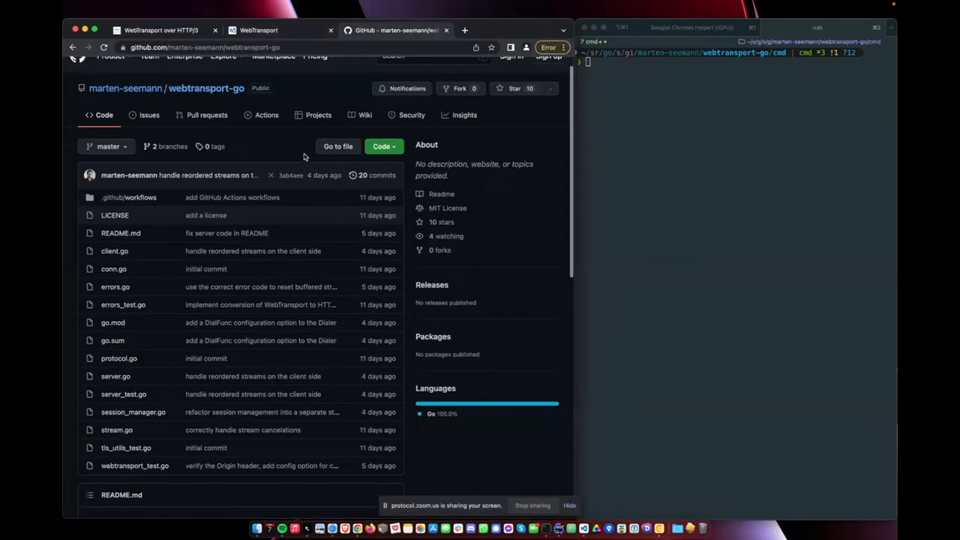
scroll("down", 3)
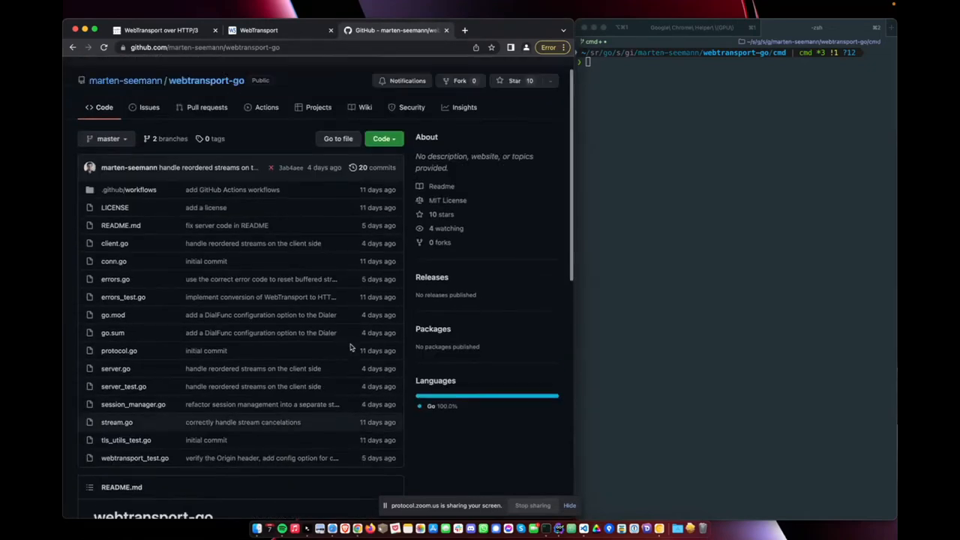
mouse_move(409, 338)
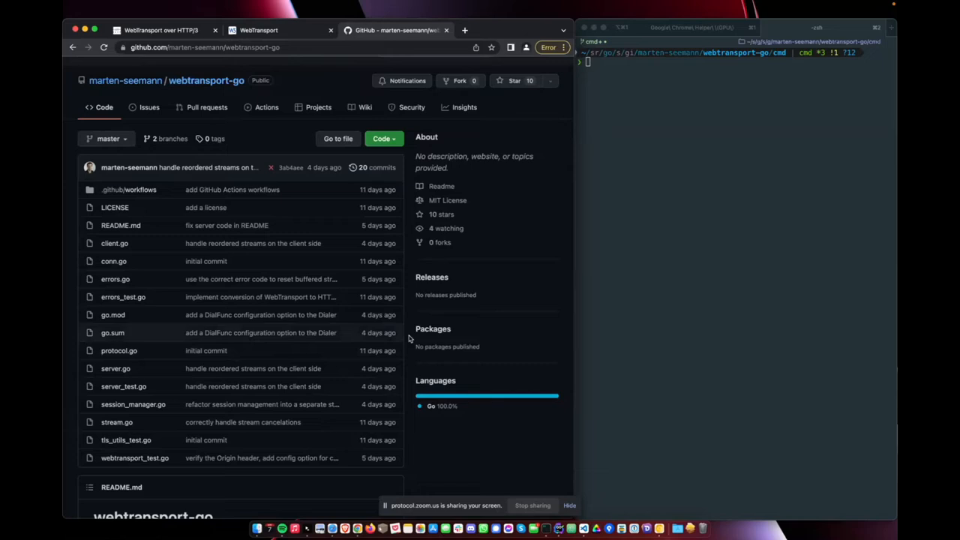
mouse_move(698, 186)
type("go run ./server.go")
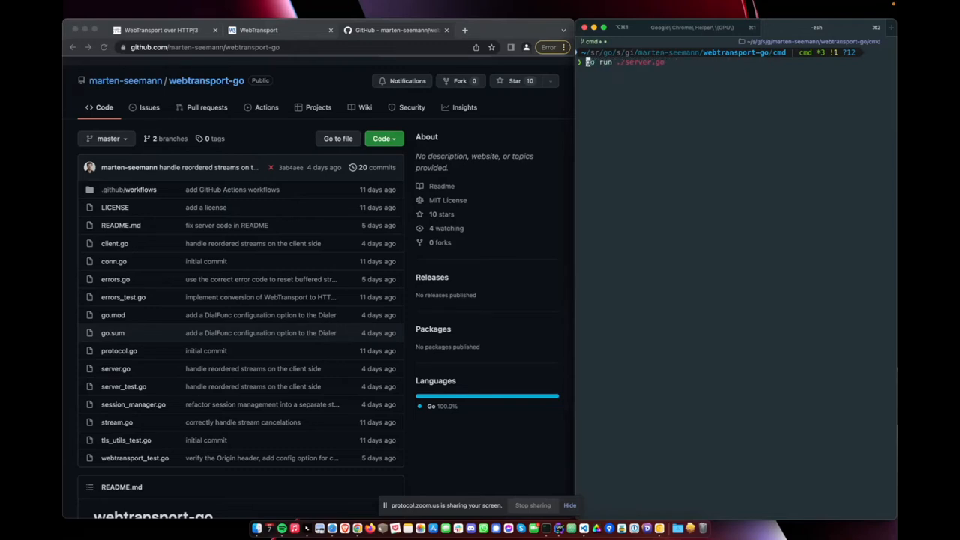
Run go run ./server.go to print the certificate hash, and open a new tab
key("Return")
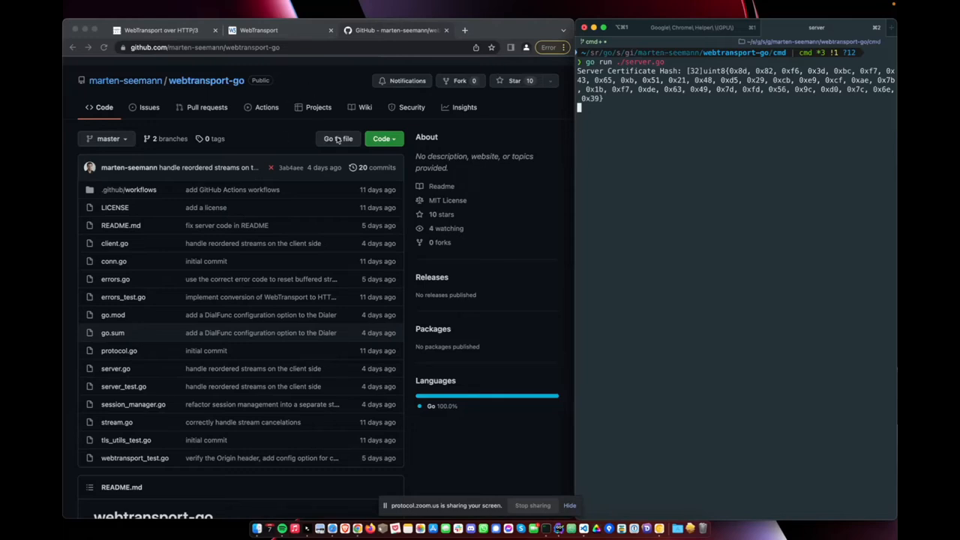
mouse_move(526, 109)
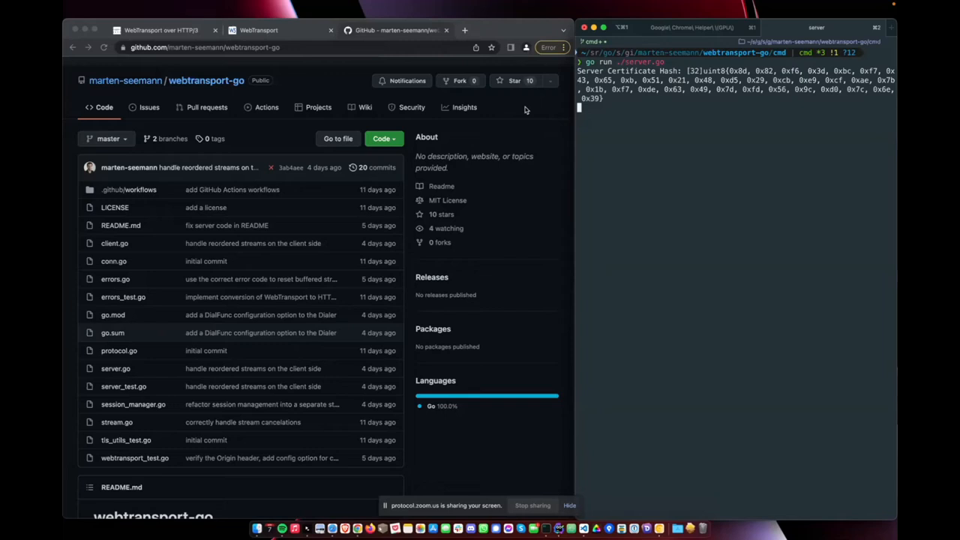
mouse_move(493, 39)
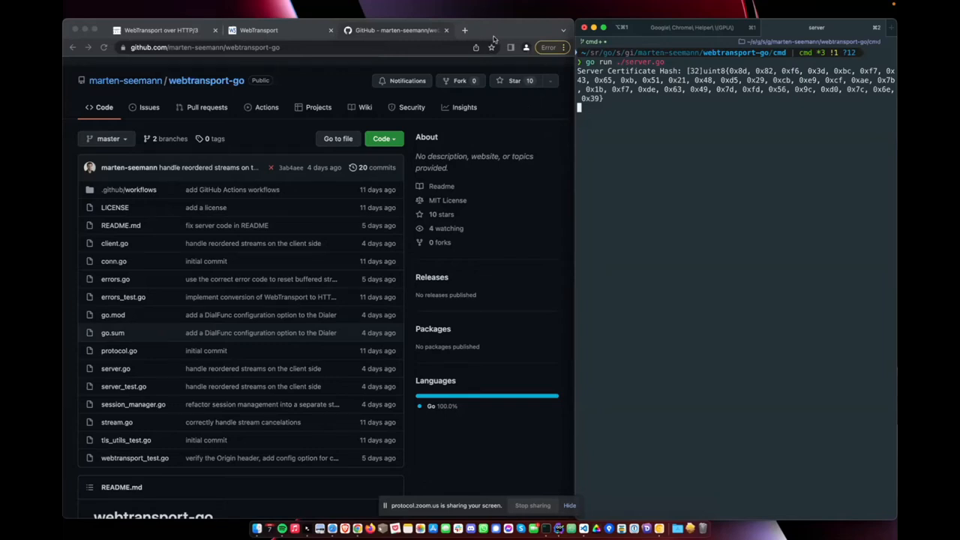
left_click(464, 30)
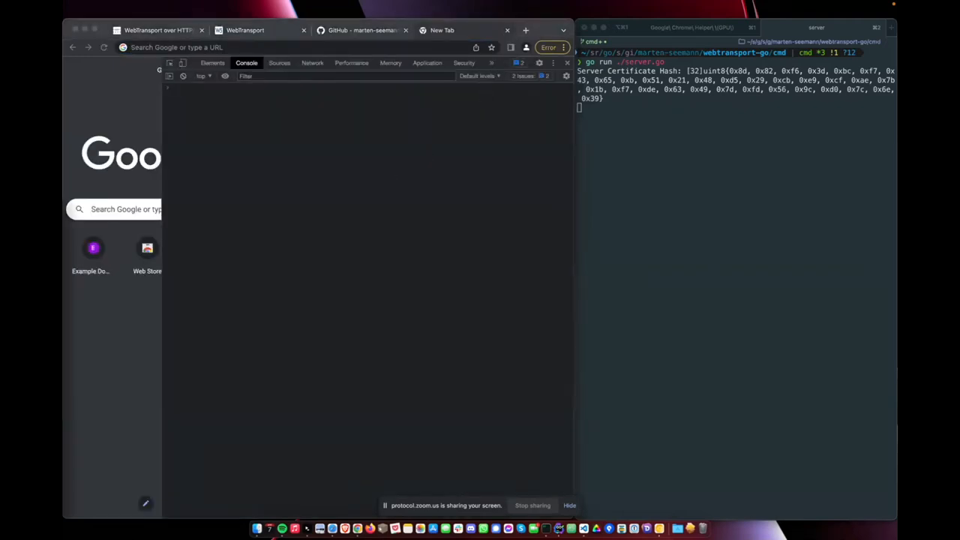
mouse_move(254, 128)
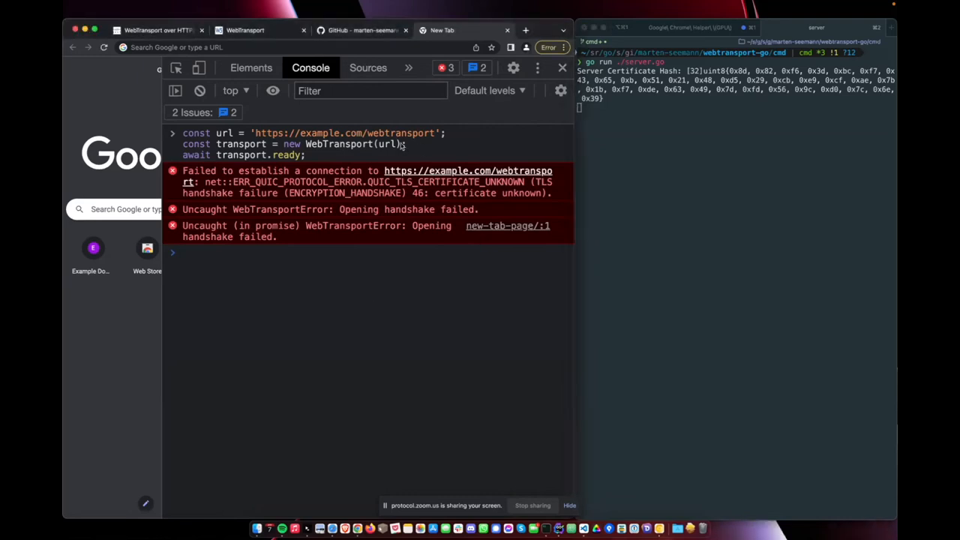
Focus the iTerm2 window after the failed WebTransport connection to example.com
left_click(181, 253)
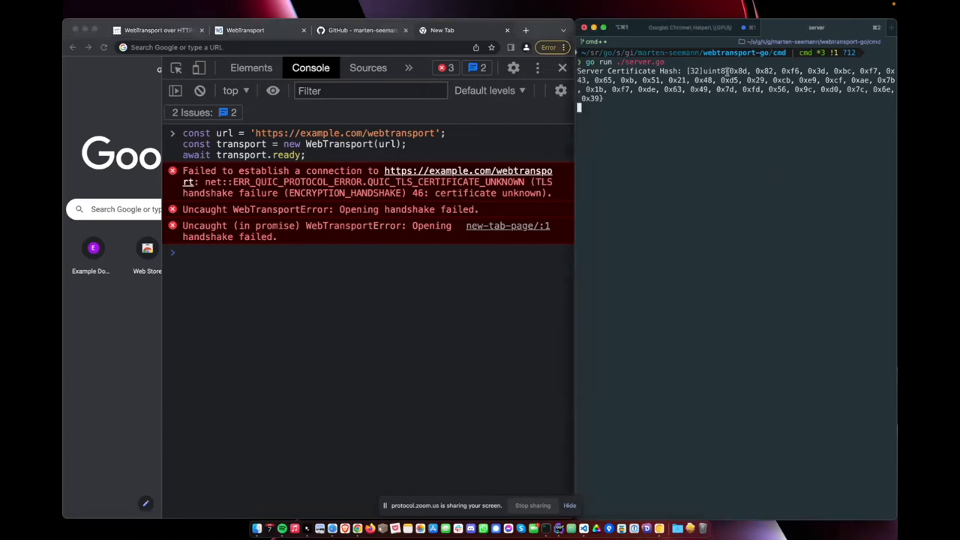
Copy the printed hash bytes into let hash = new Uint8Array([...]), and define the url constant
left_click_drag(726, 70, 601, 98)
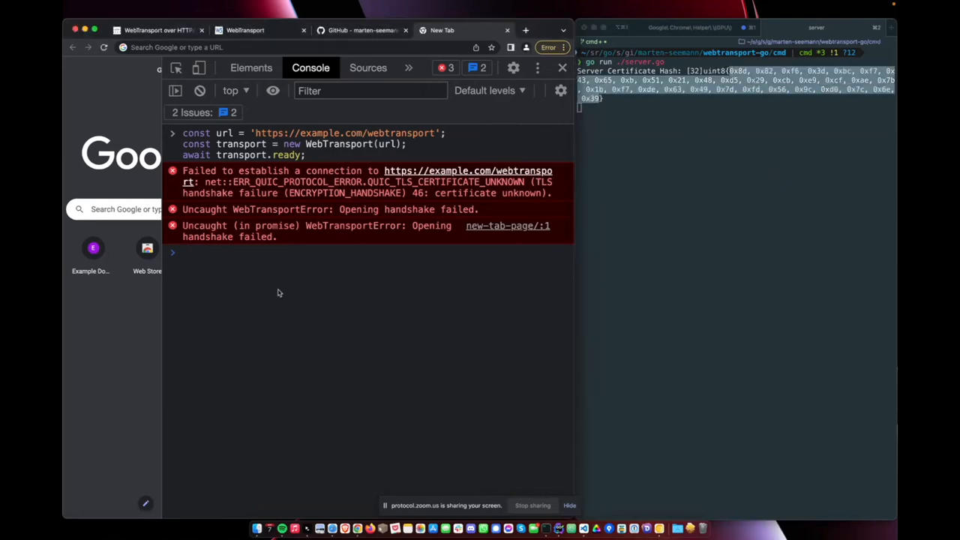
type("let hash = new Uint")
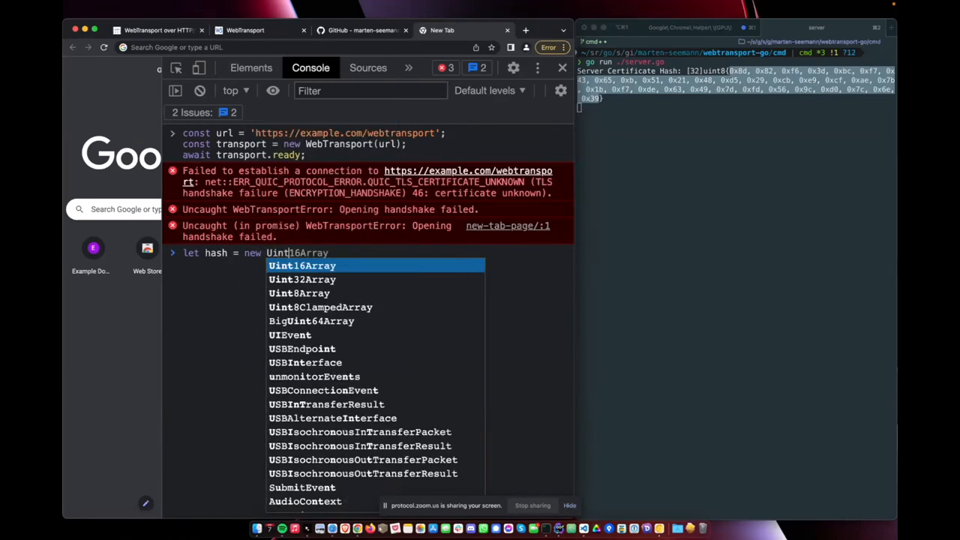
type("8Array(")
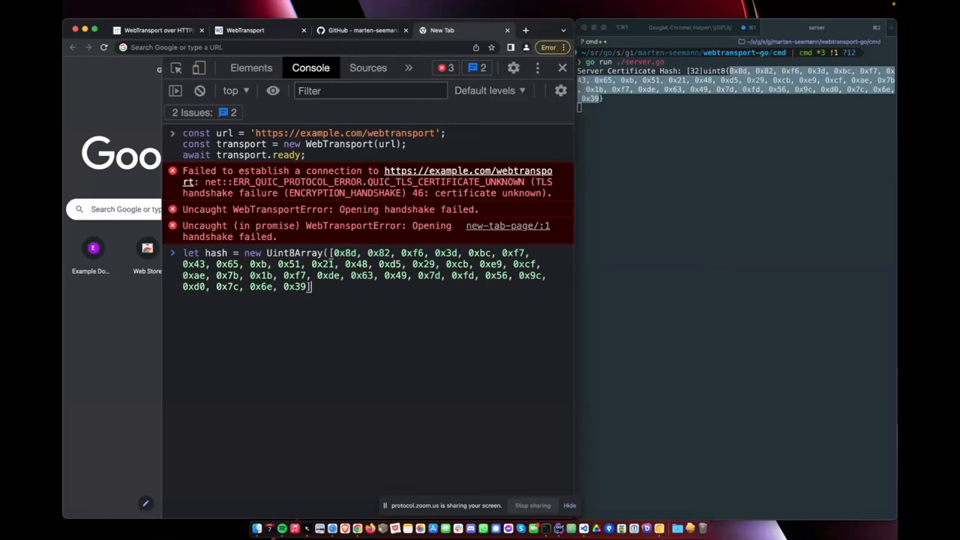
type(")")
key("Enter")
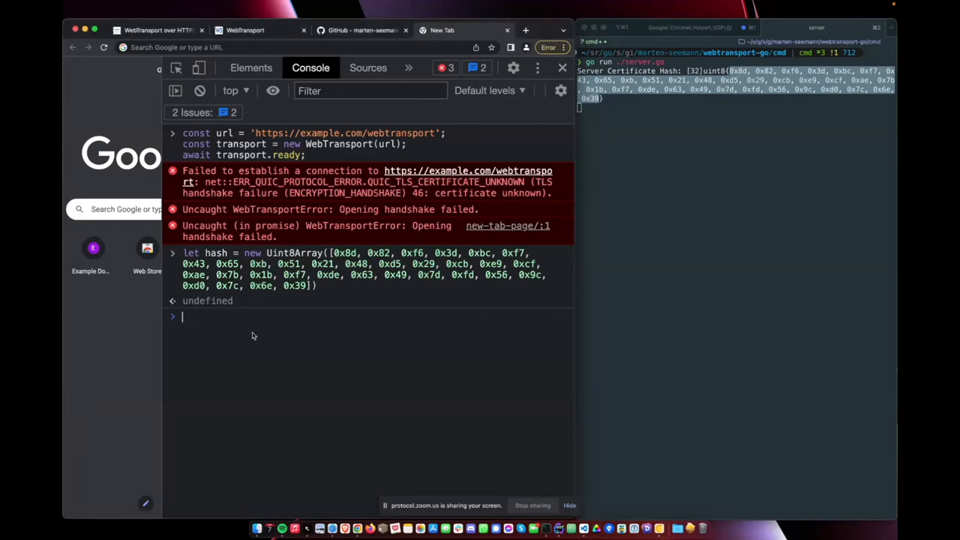
type("const url = 'https://example.com/webtransport';")
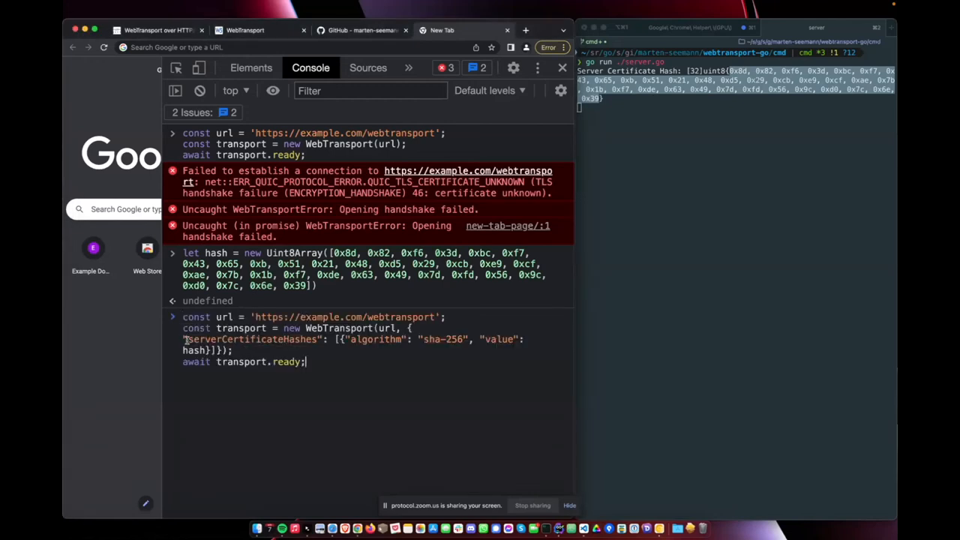
Connect with serverCertificateHashes using sha-256 and the hash, and highlight the server's Accepted log
double_click(251, 339)
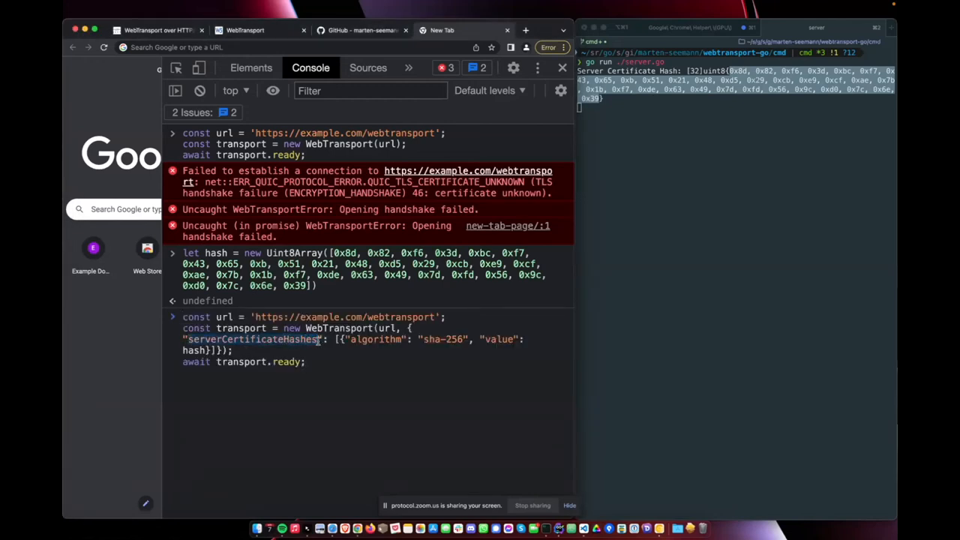
double_click(251, 339)
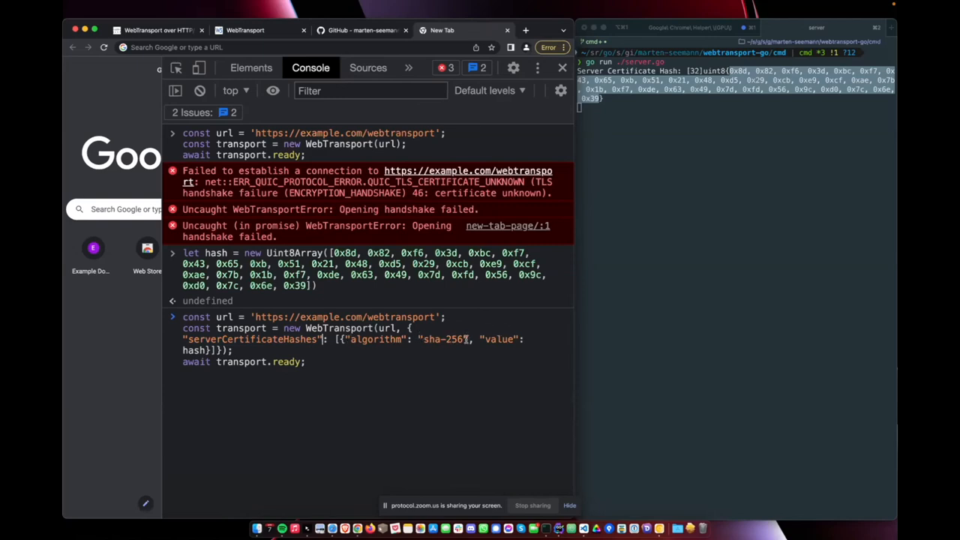
mouse_move(400, 281)
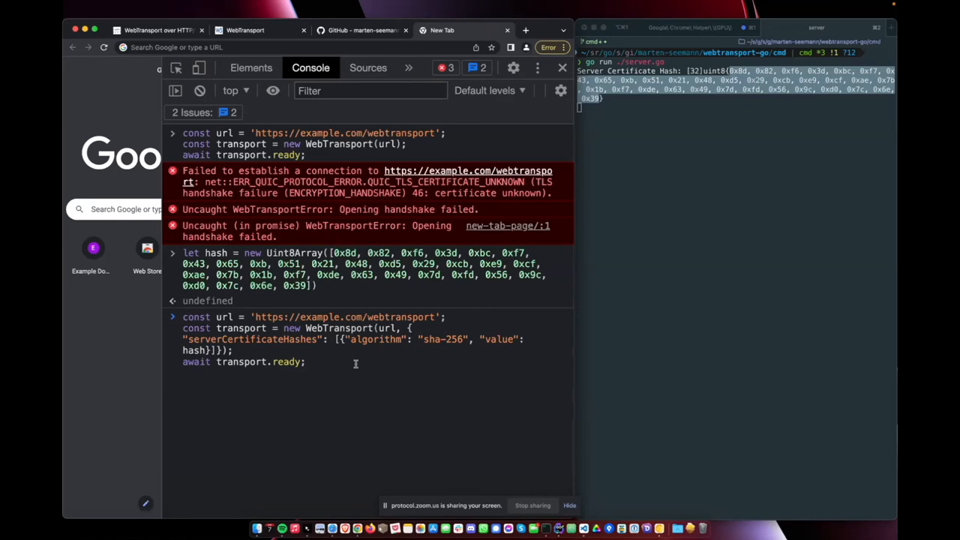
key("Enter")
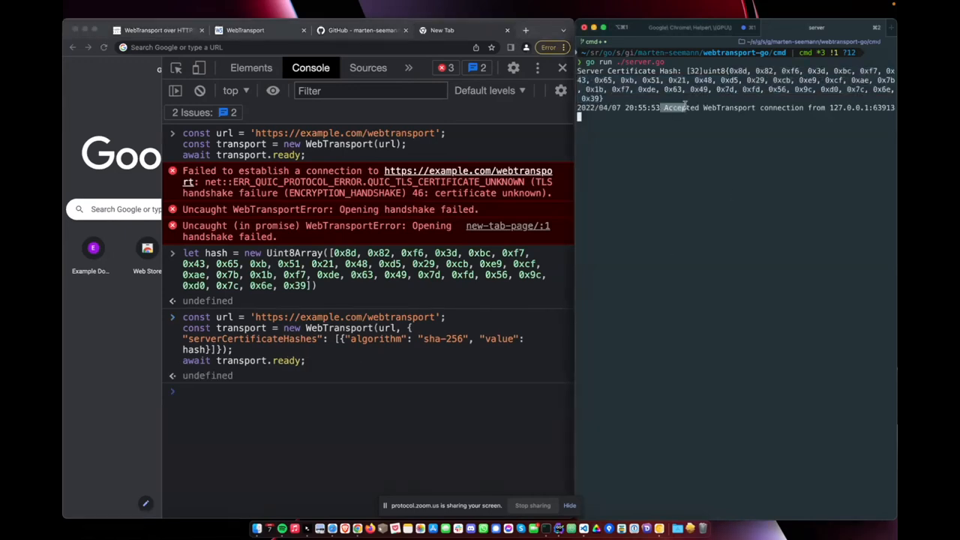
left_click_drag(664, 107, 806, 107)
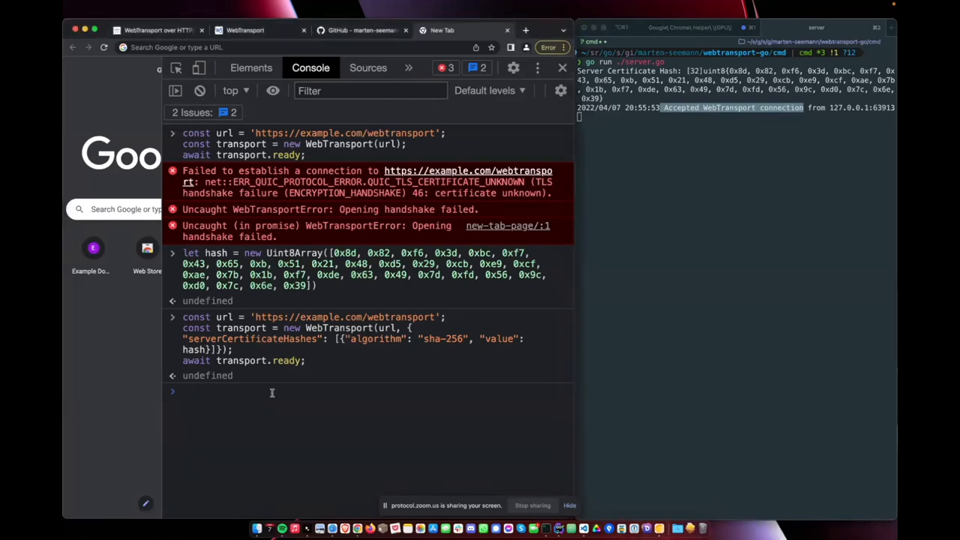
Run let str = await transport.createBidirectionalStream() along with getting its writer
type("let str = await transport.createBidirectionalStream();")
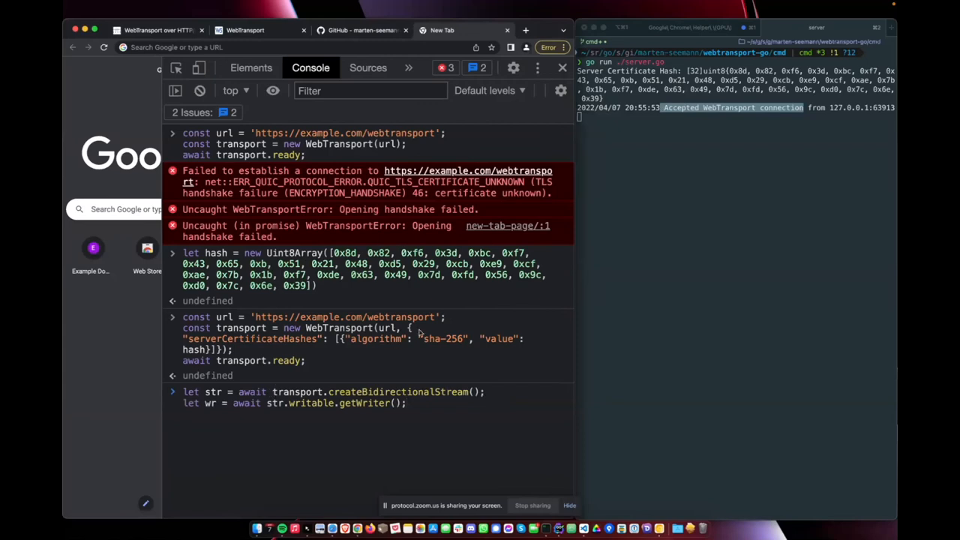
key("Enter")
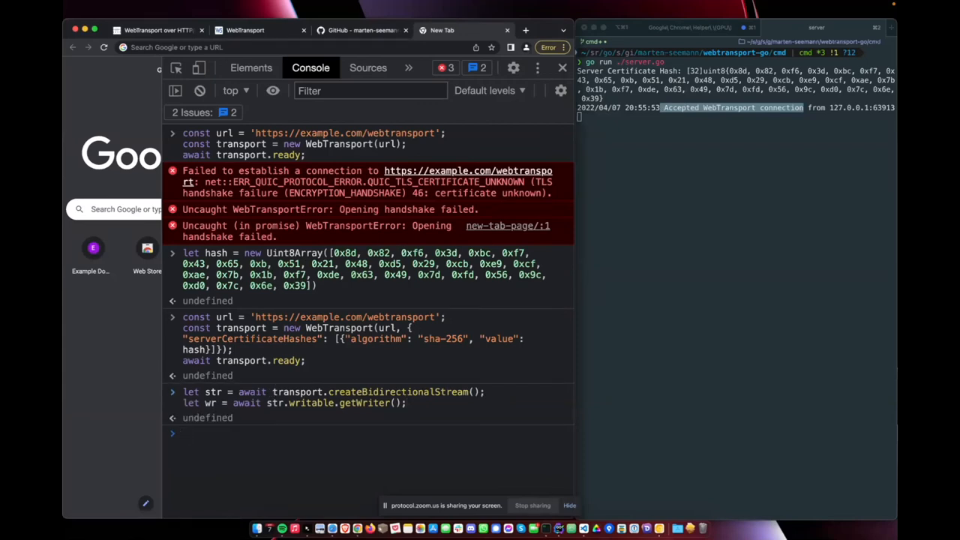